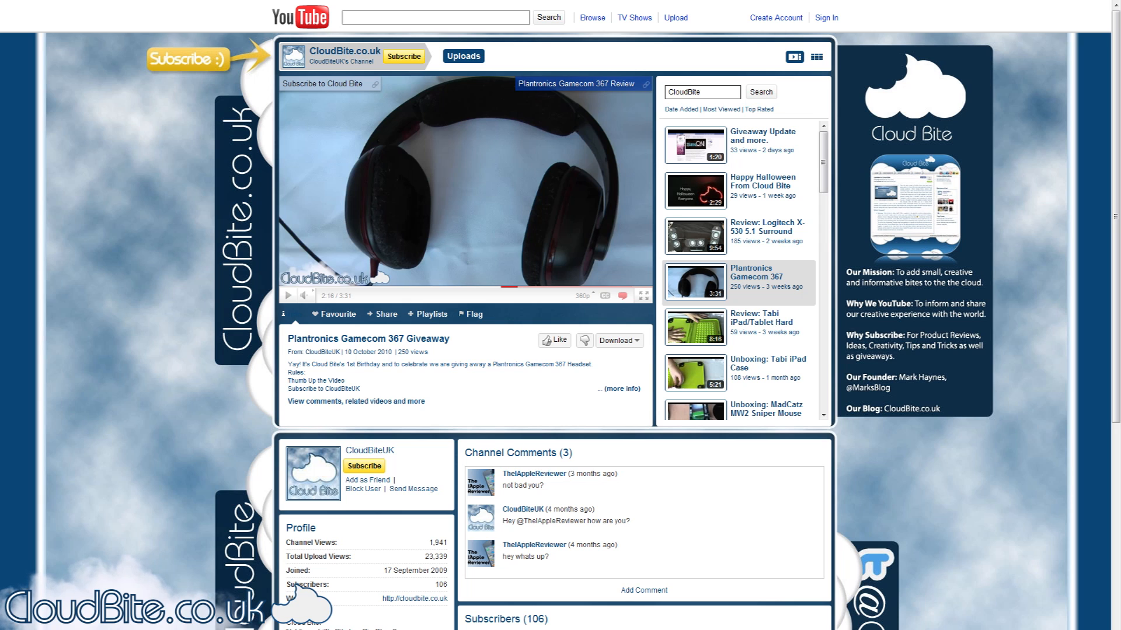
pyautogui.moveTo(347, 350)
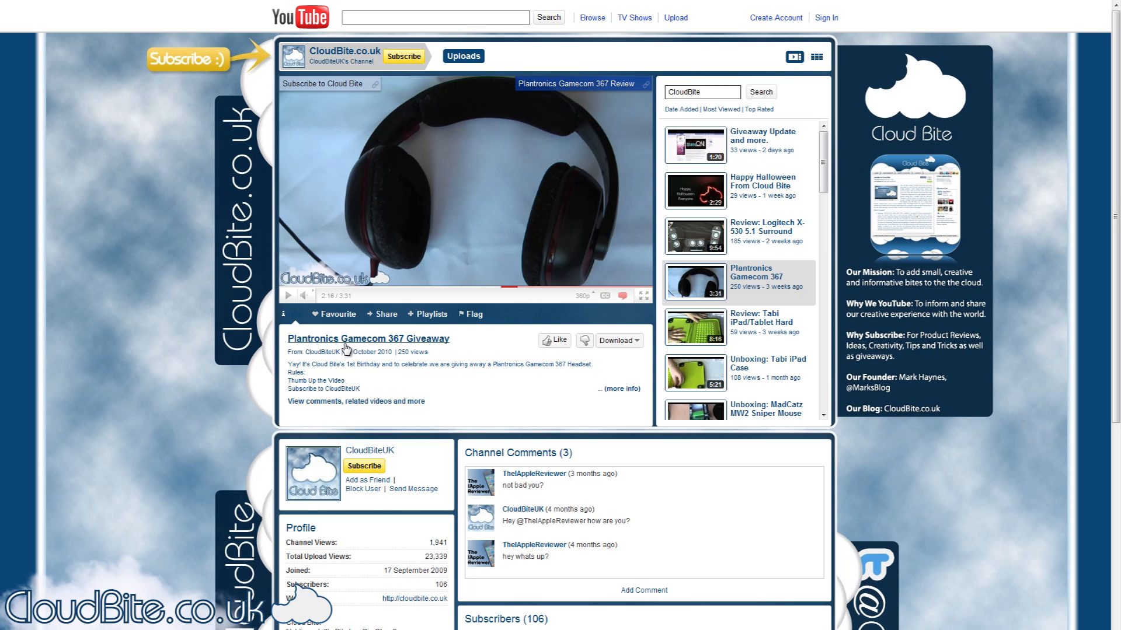
# - Open the Plantronics Gamecom 367 Giveaway video's All Comments page listing 36 comments
pyautogui.click(369, 338)
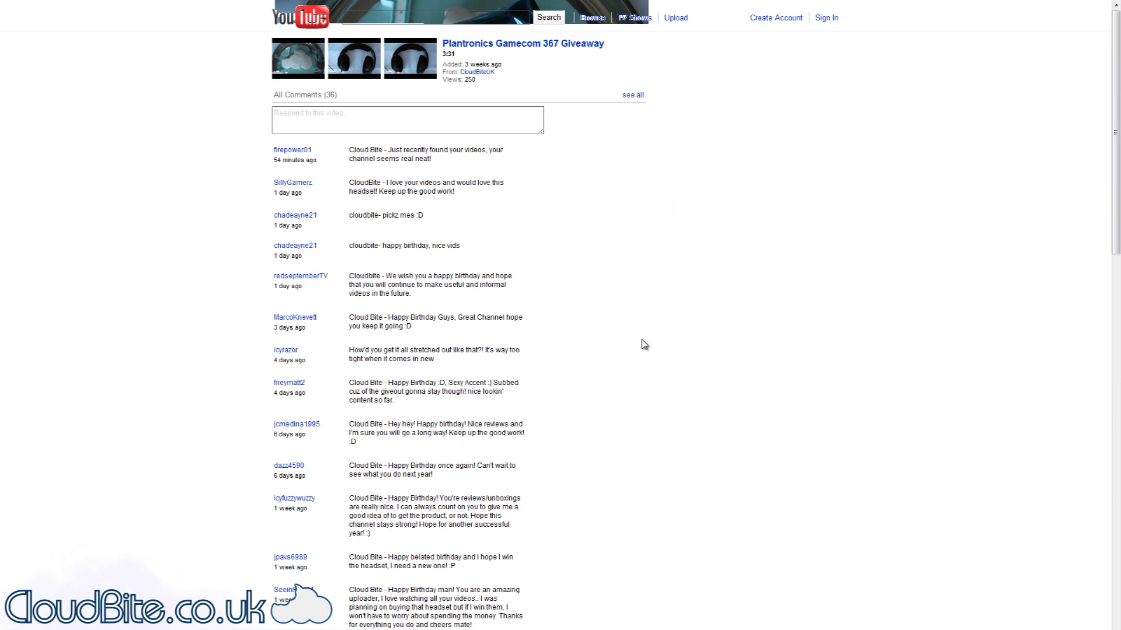
pyautogui.scroll(-3)
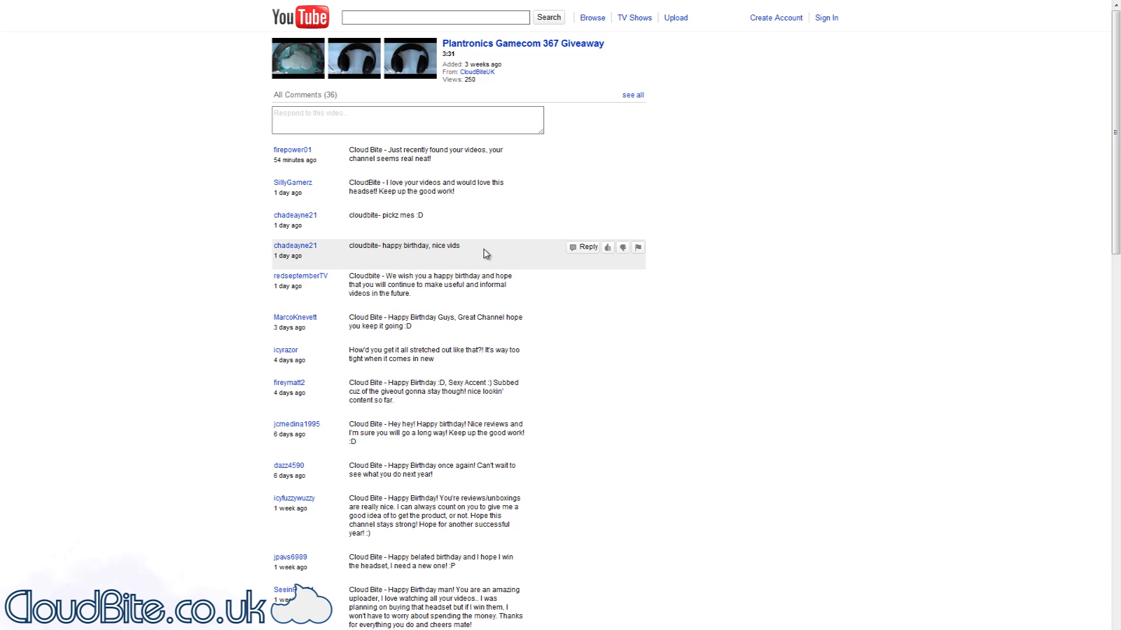
pyautogui.moveTo(397, 95)
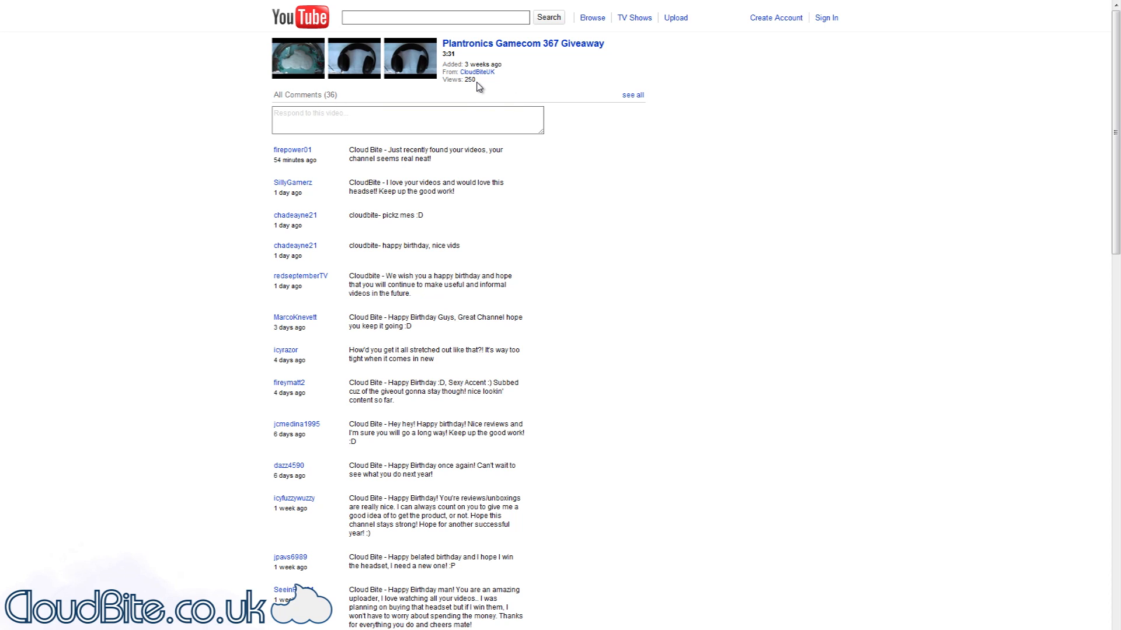
pyautogui.moveTo(495, 92)
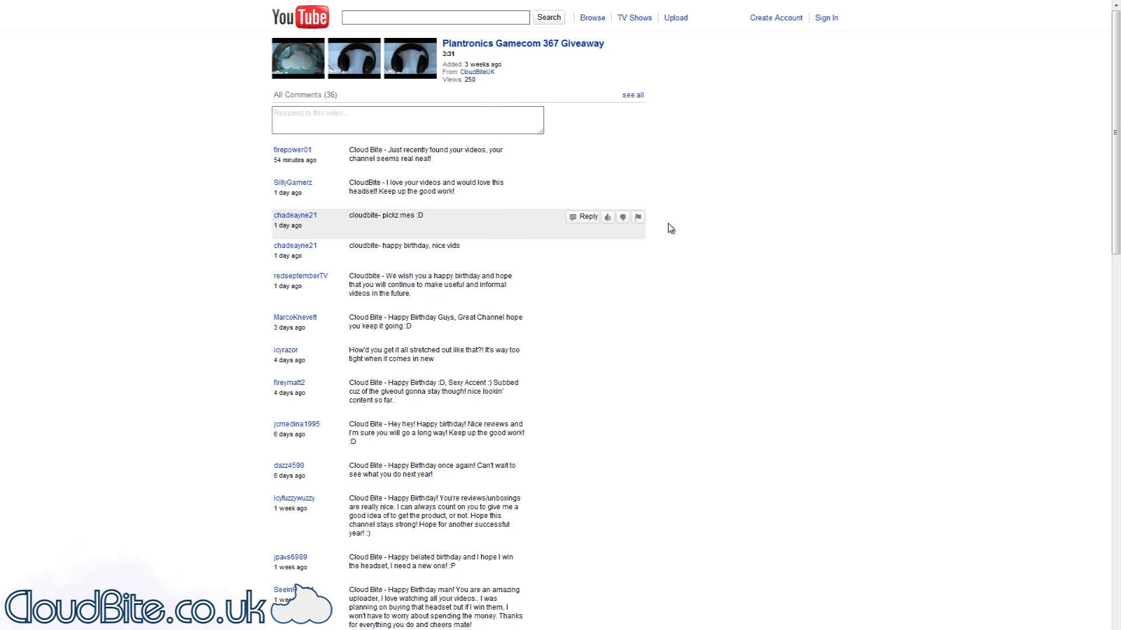
pyautogui.moveTo(475, 83)
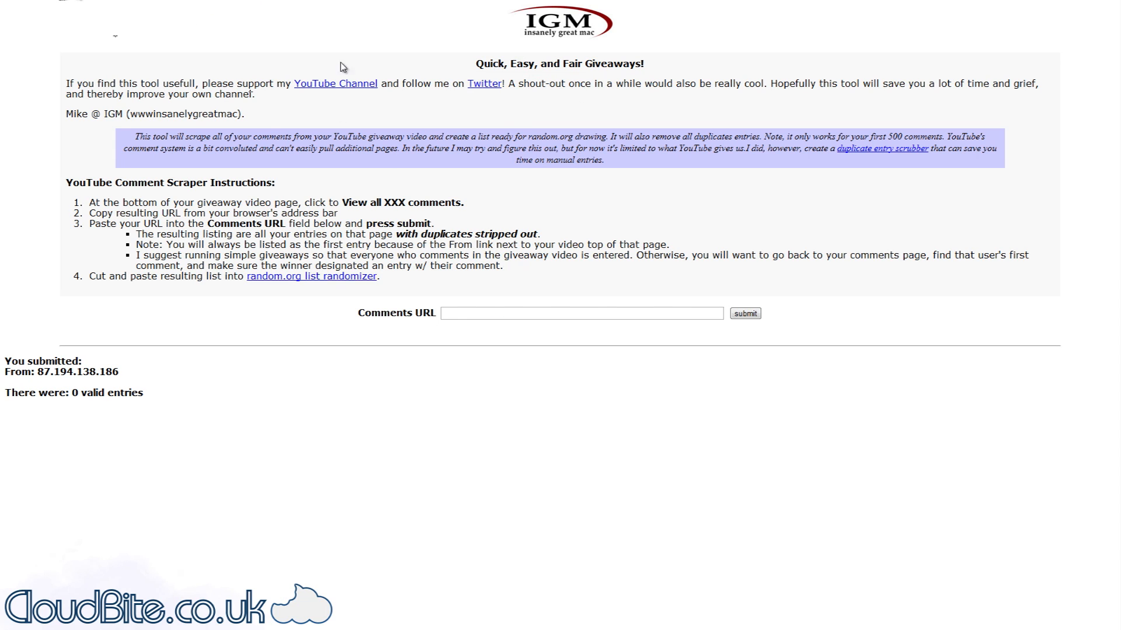
# - Paste the comments page URL into the scraper and submit it for 35 valid entries
pyautogui.rightClick(582, 313)
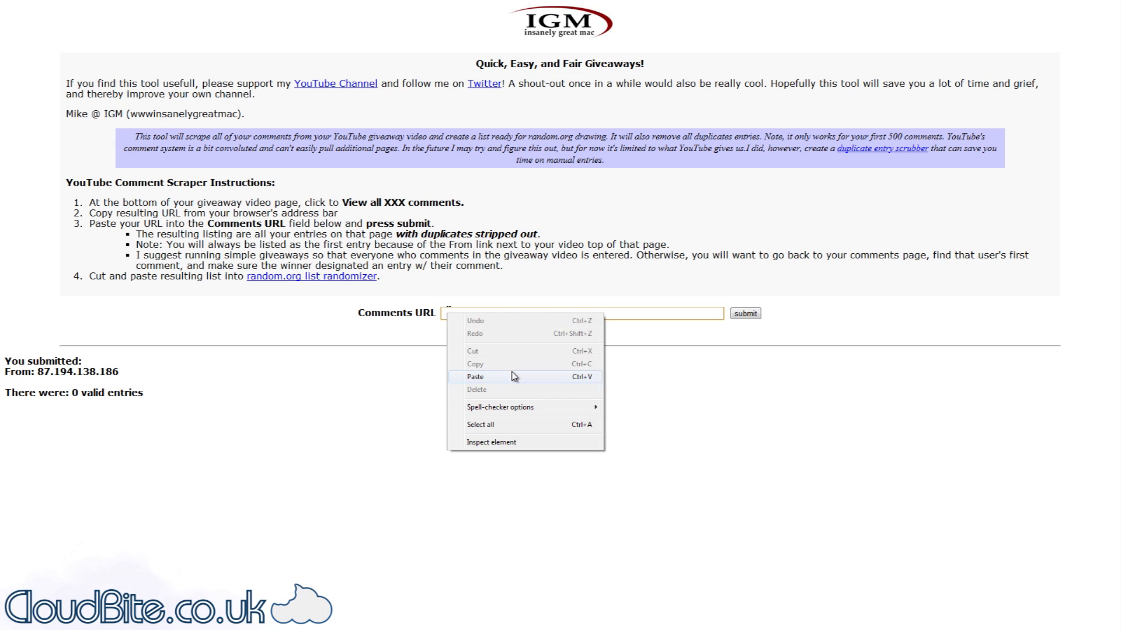
pyautogui.click(475, 377)
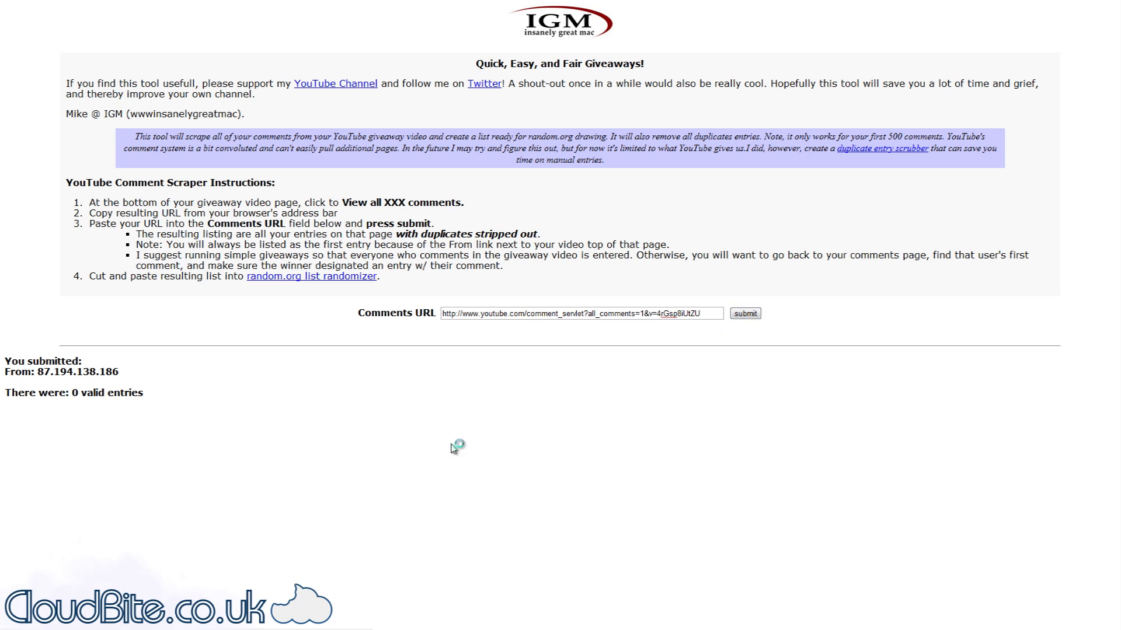
pyautogui.click(744, 313)
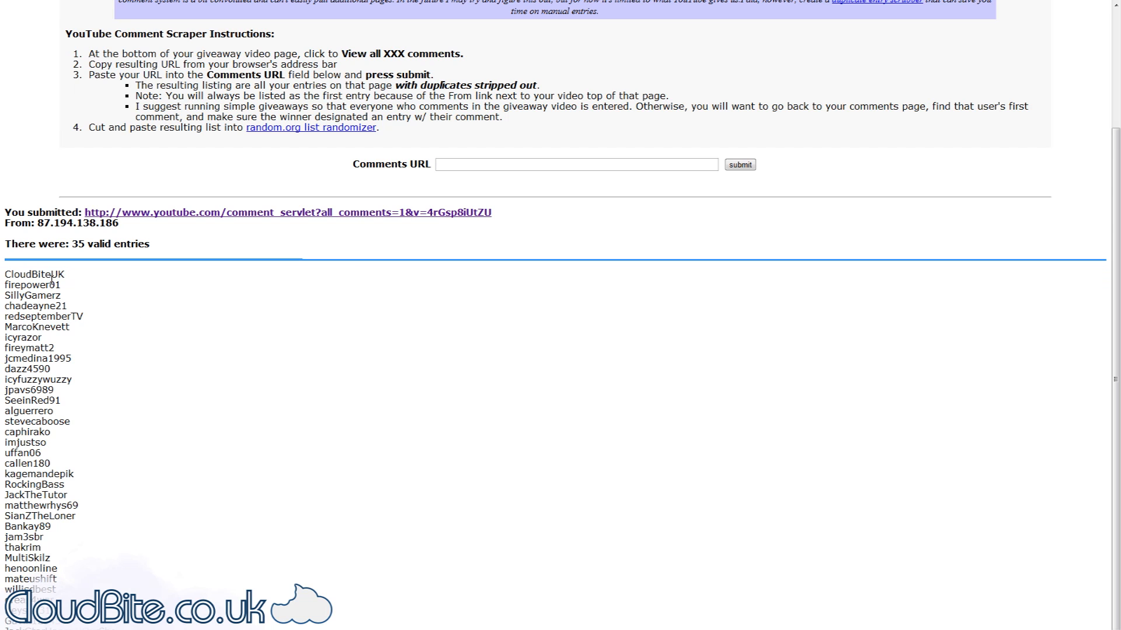
pyautogui.moveTo(132, 322)
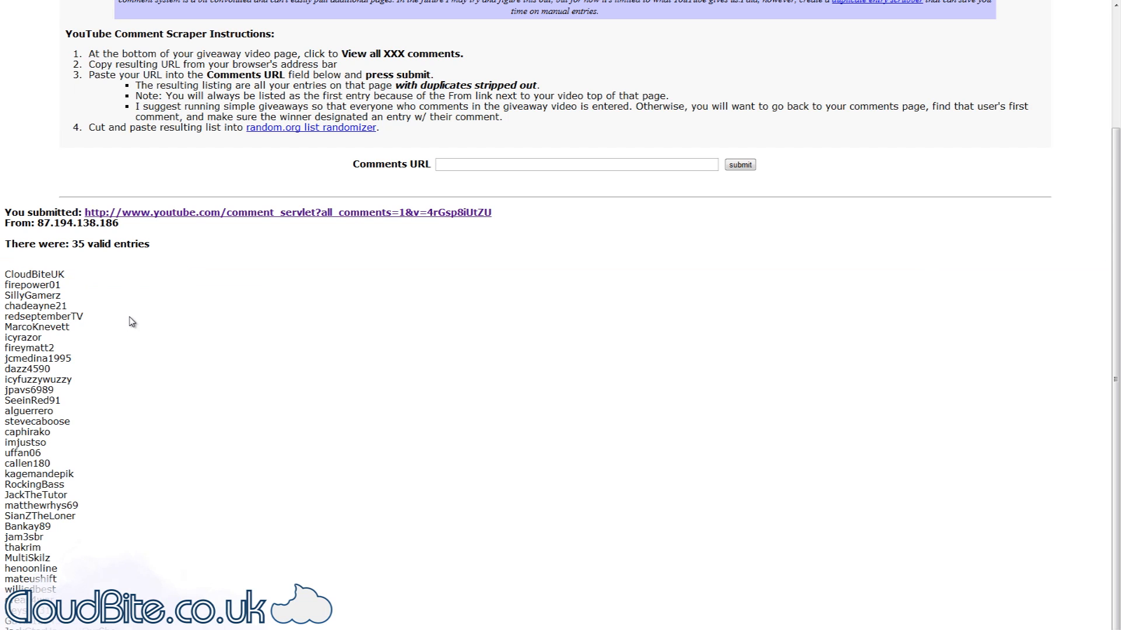
pyautogui.moveTo(147, 247)
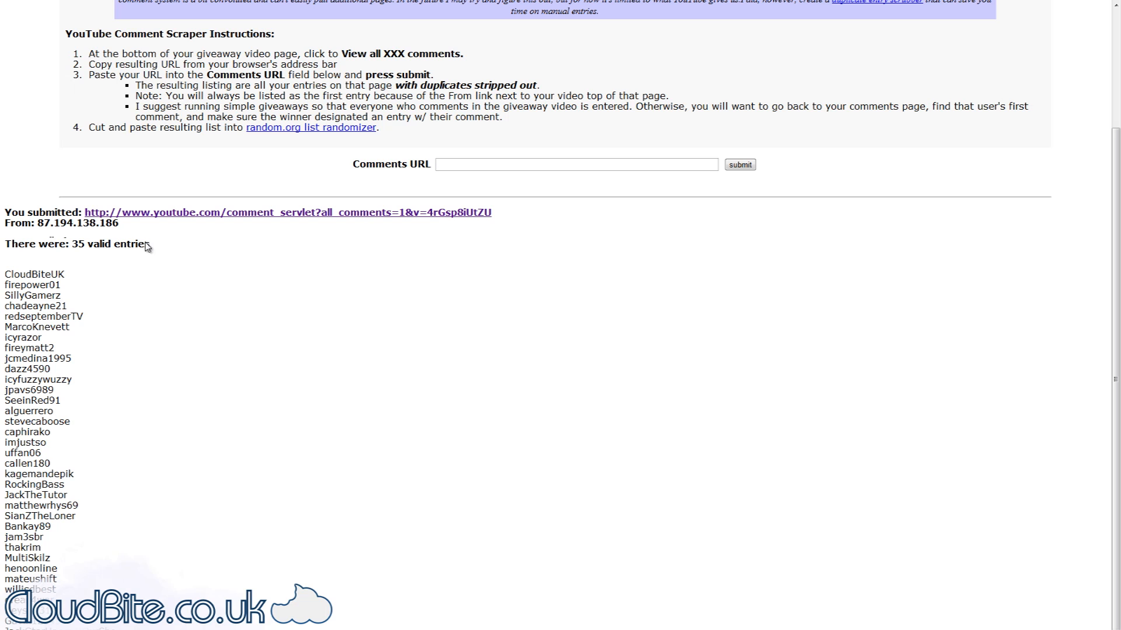
pyautogui.moveTo(261, 255)
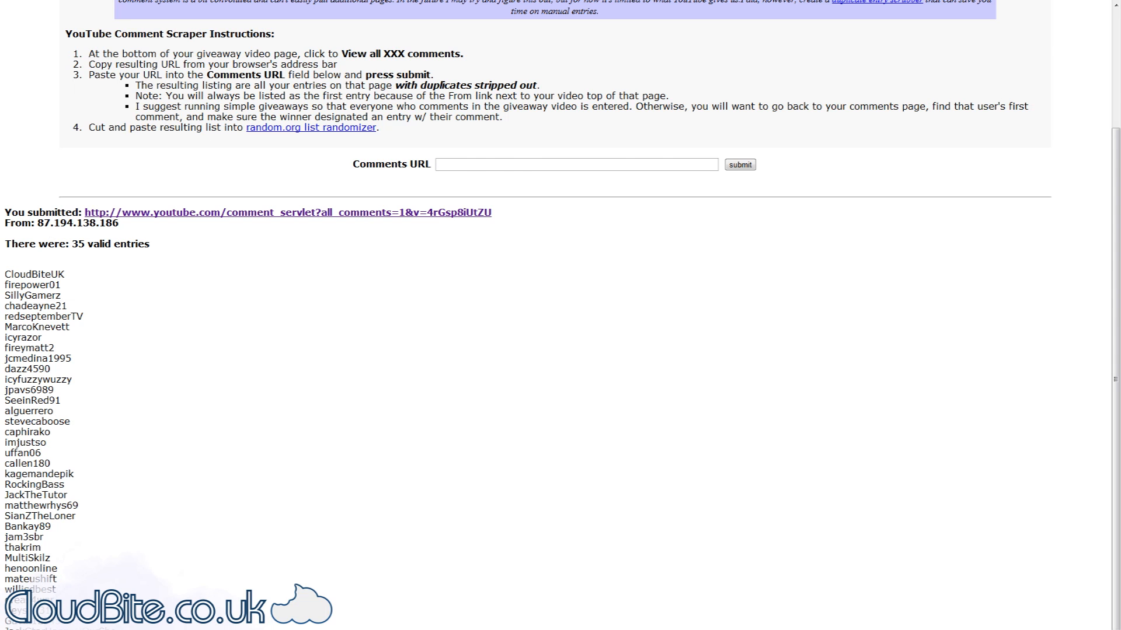
# - On RANDOM.ORG, set the range to Min 1, Max 34 and generate a number
pyautogui.click(310, 128)
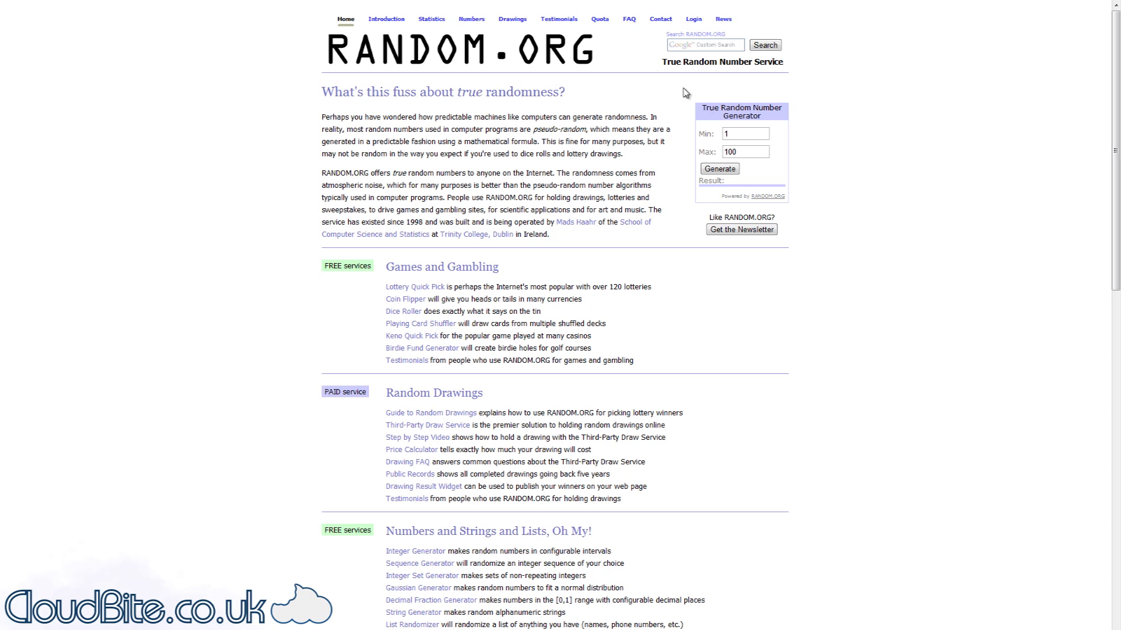
pyautogui.click(745, 152)
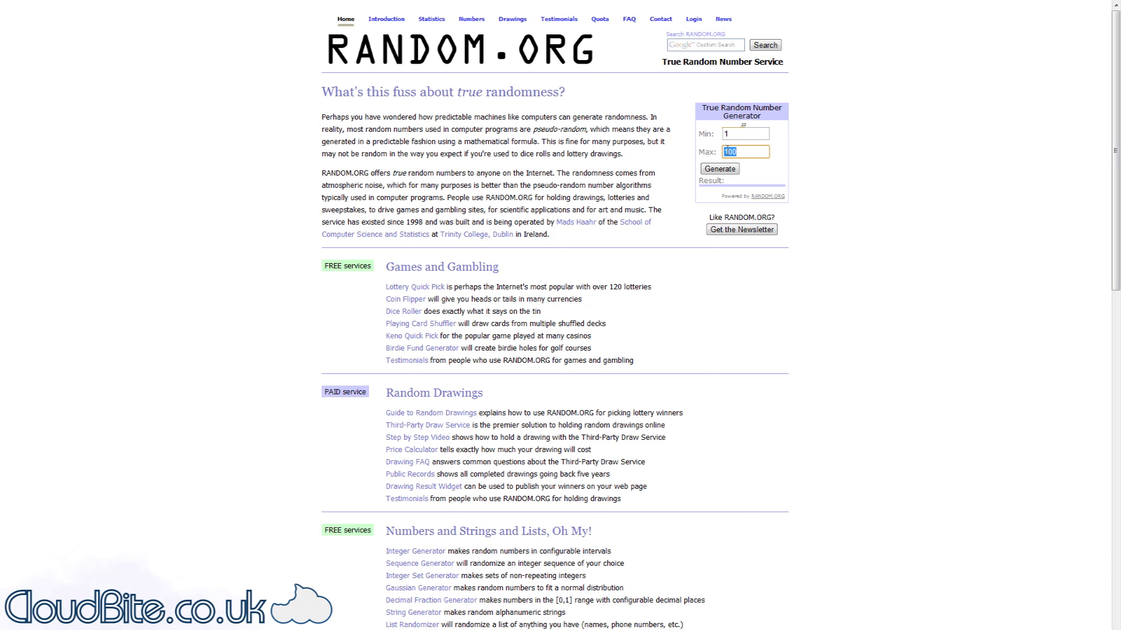
pyautogui.write('34')
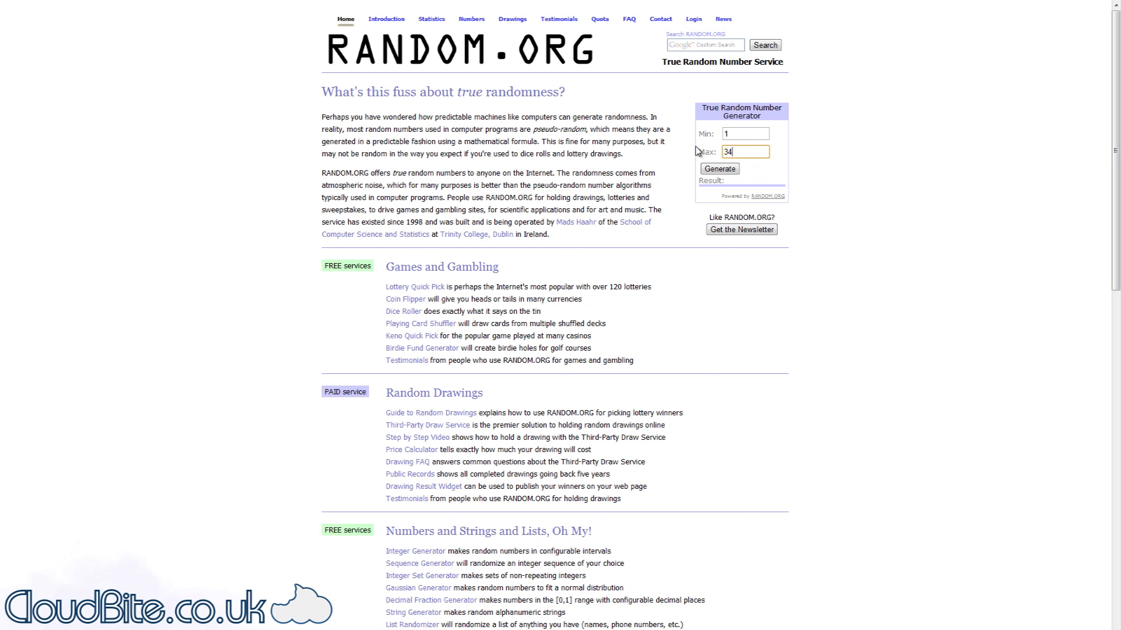
pyautogui.click(719, 169)
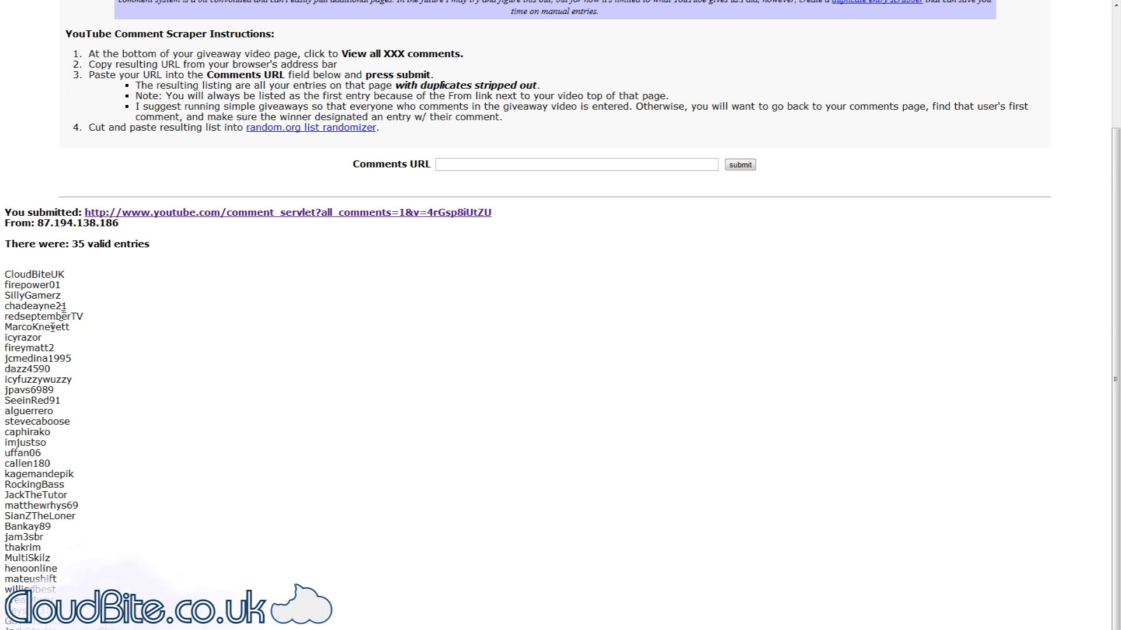
pyautogui.moveTo(54, 377)
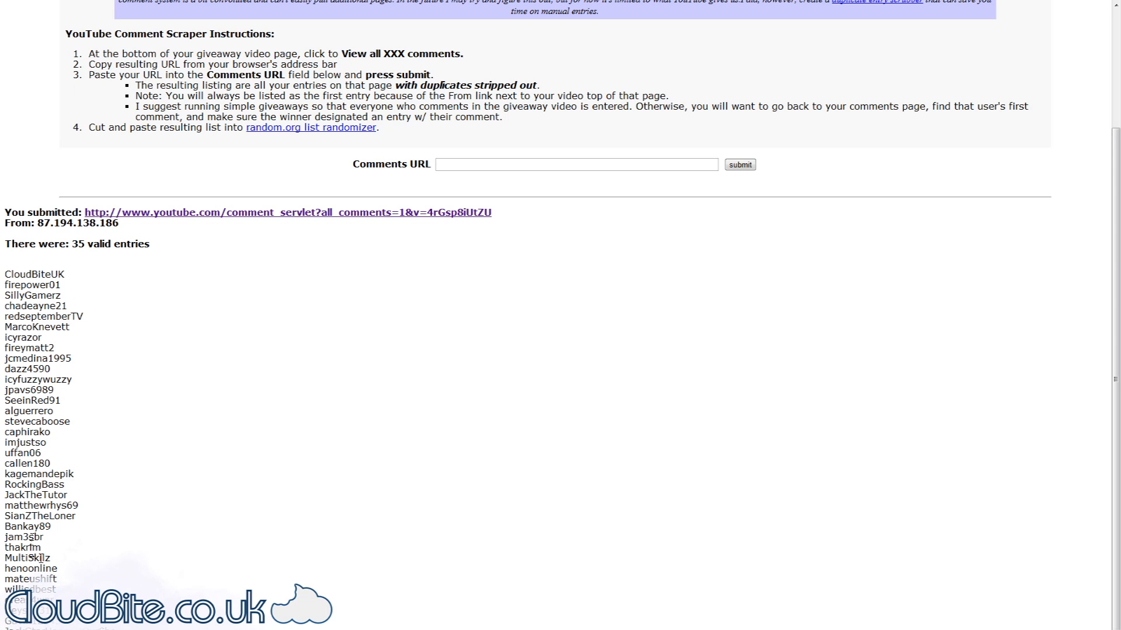
pyautogui.doubleClick(26, 558)
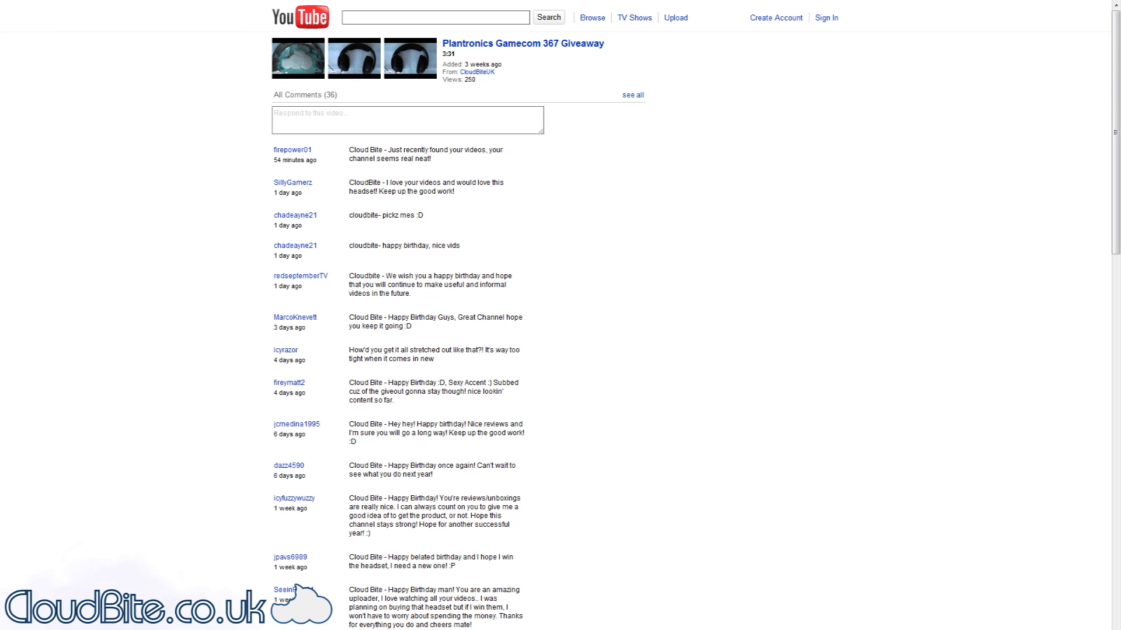
pyautogui.moveTo(404, 4)
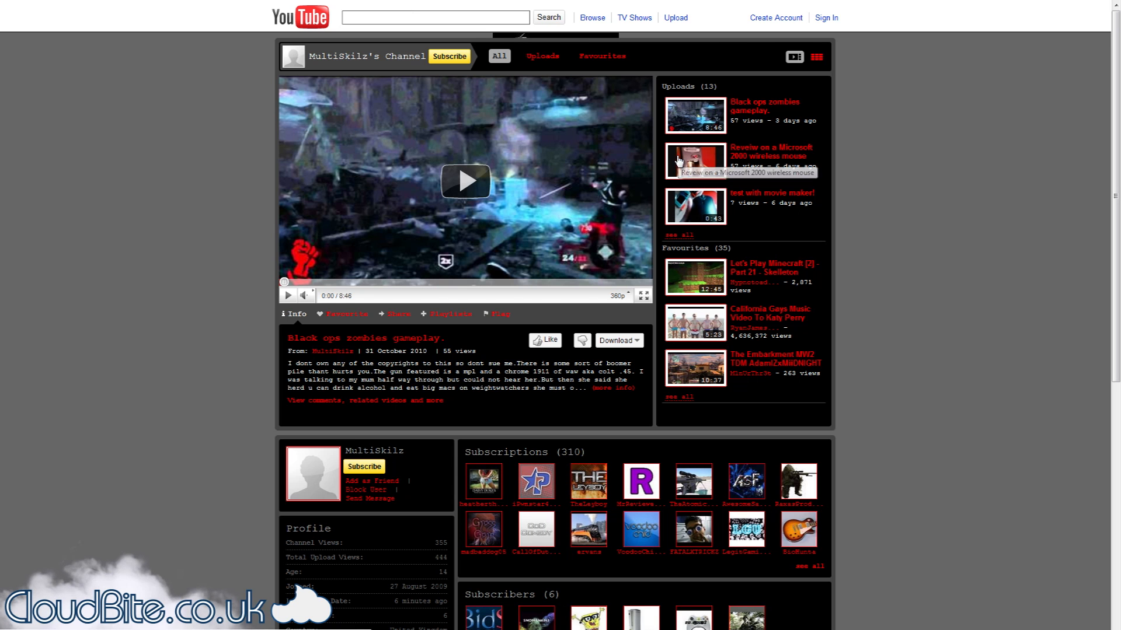
# - Scroll MultiSkilz's channel and show all 310 subscriptions
pyautogui.scroll(-3)
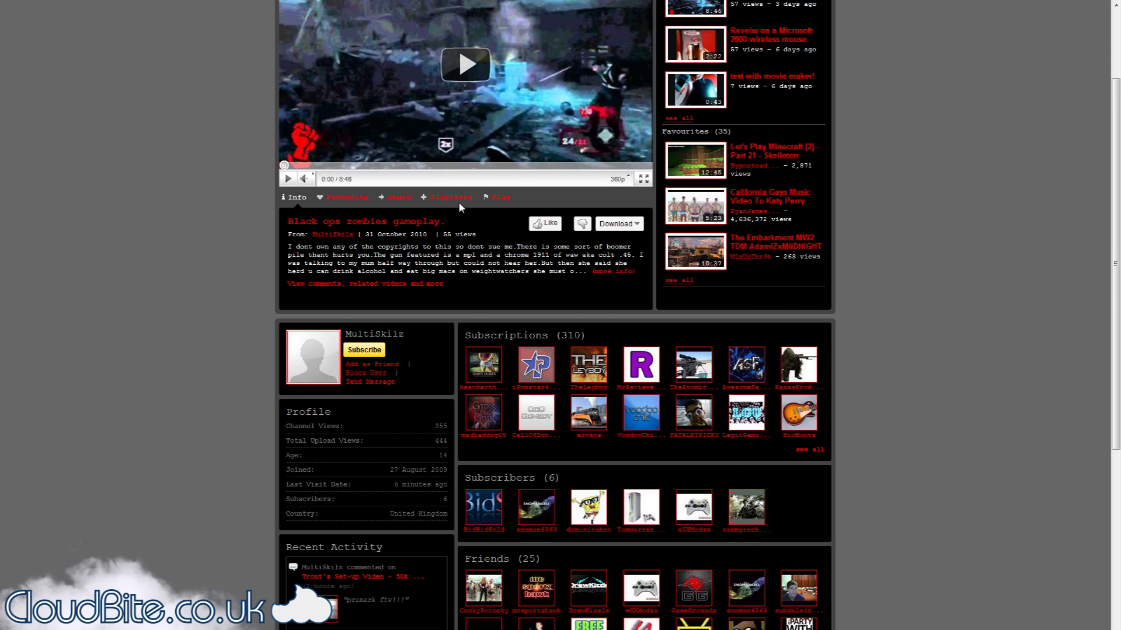
pyautogui.scroll(-3)
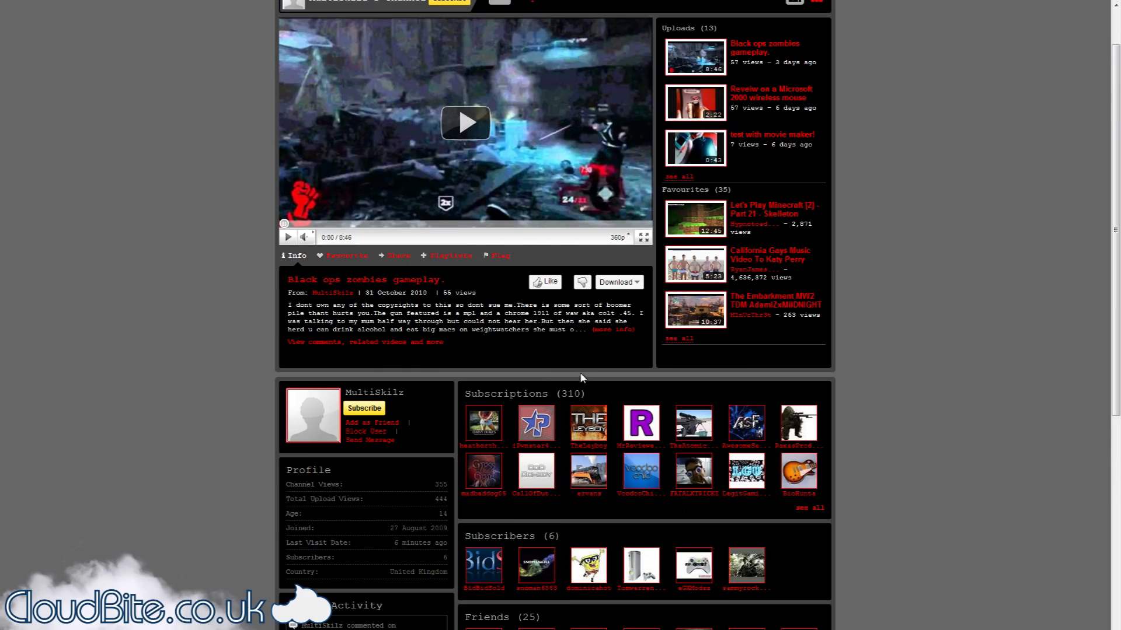
pyautogui.click(808, 508)
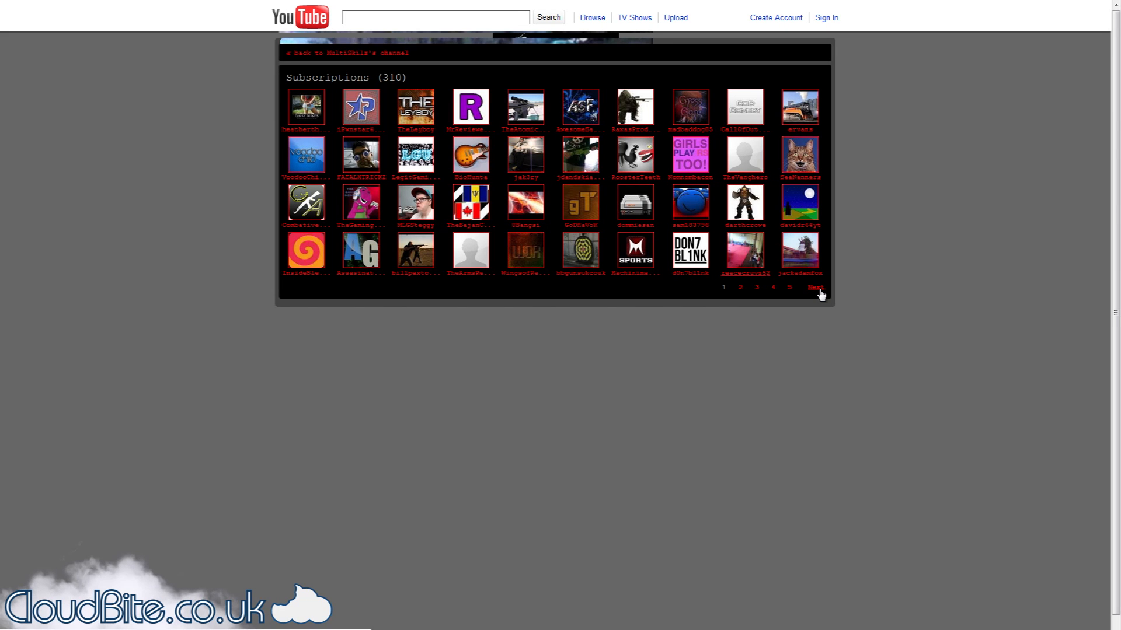
# - Page through the subscriptions until CloudBiteUK appears, then return to MultiSkilz's channel
pyautogui.click(816, 287)
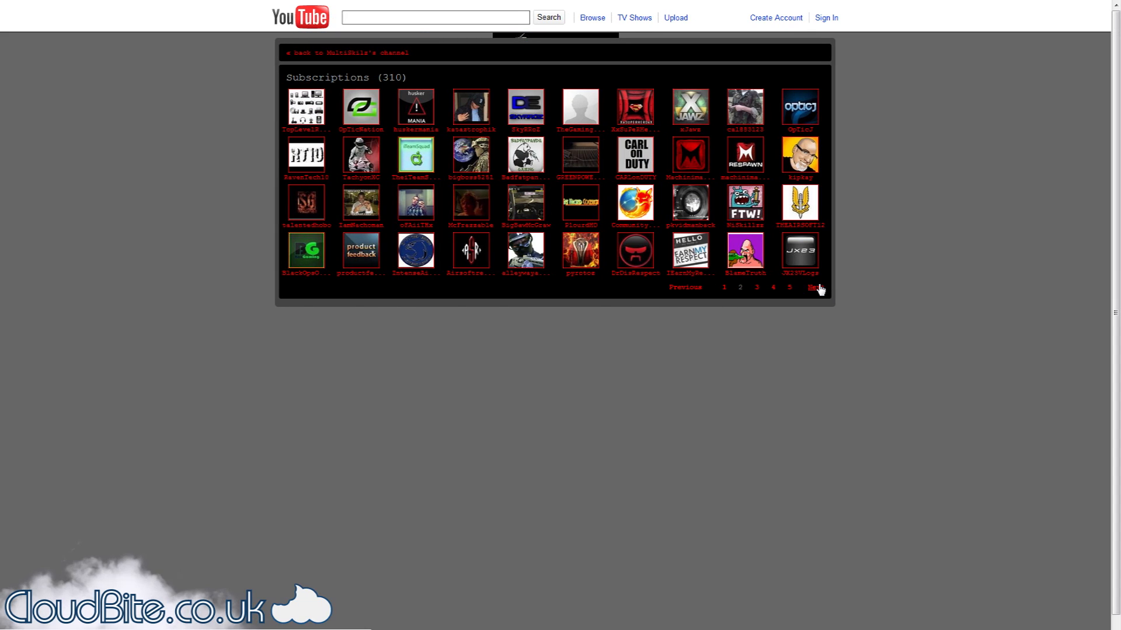
pyautogui.click(813, 287)
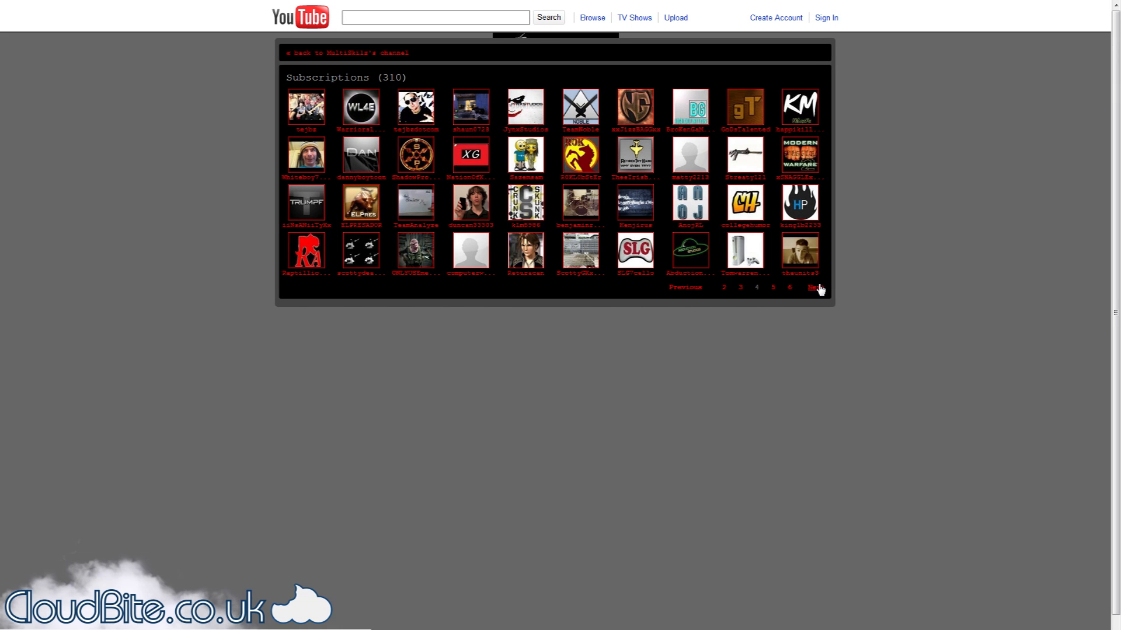
pyautogui.click(813, 288)
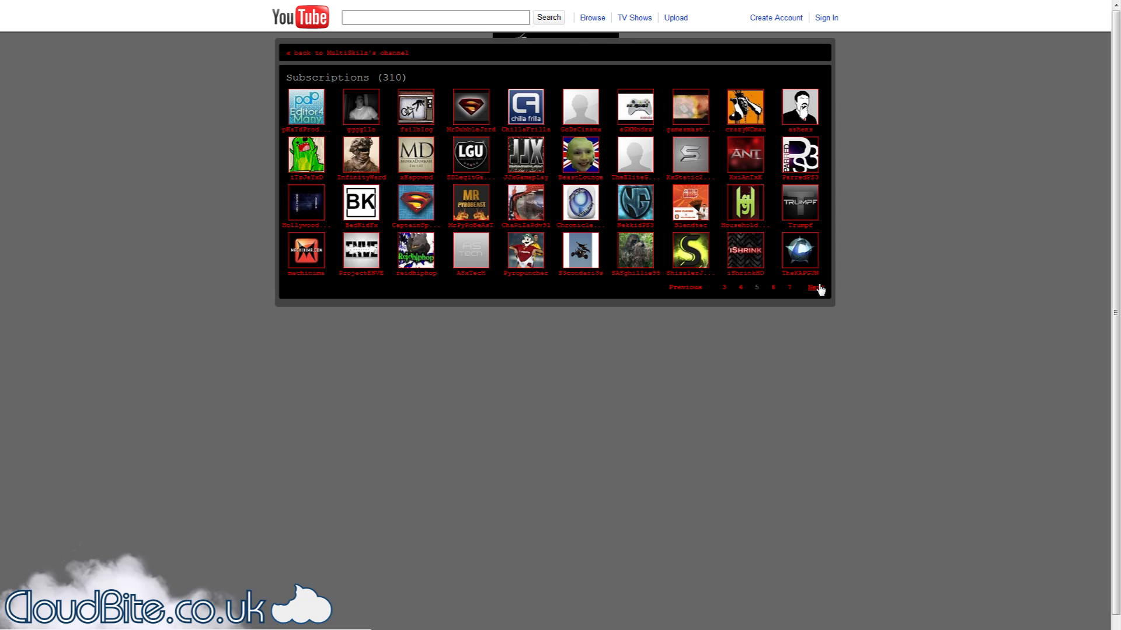
pyautogui.click(815, 287)
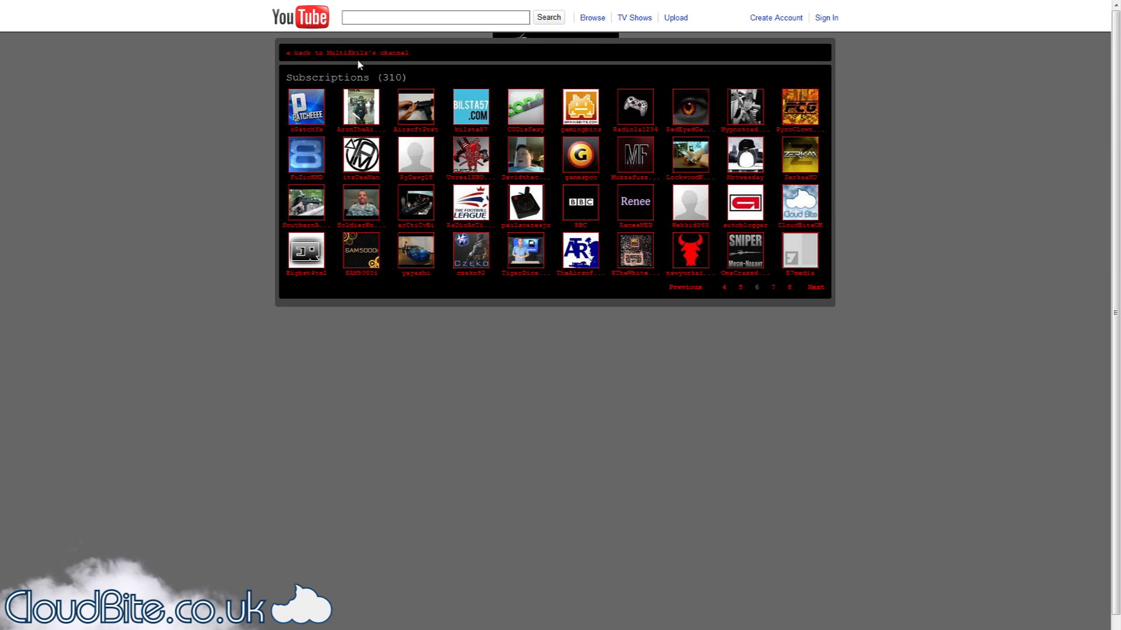
pyautogui.click(347, 52)
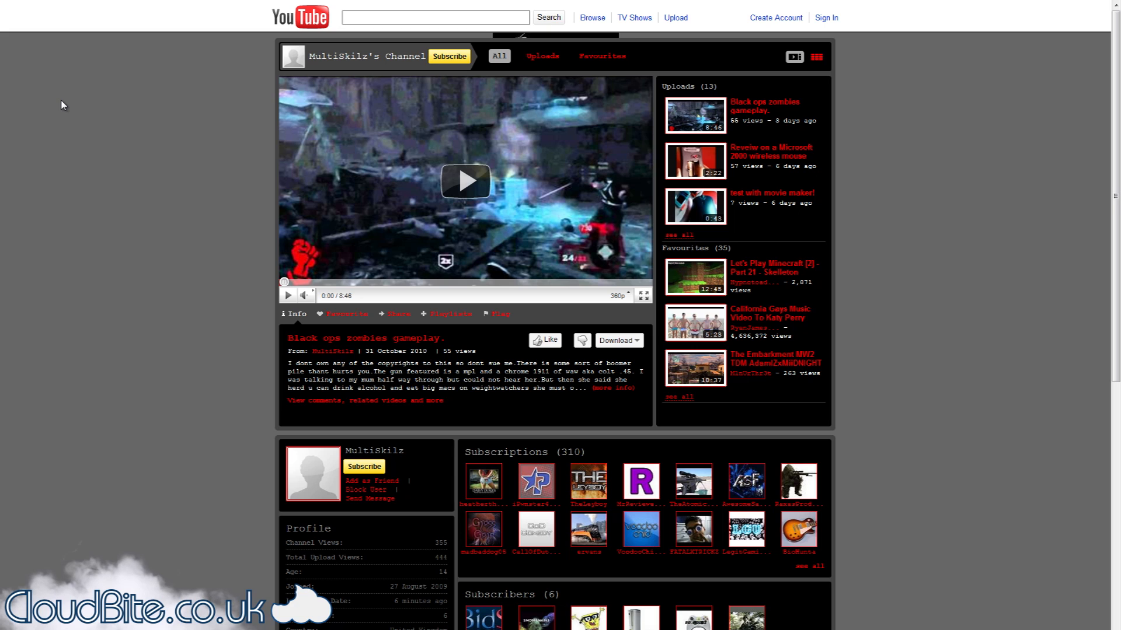
pyautogui.moveTo(96, 148)
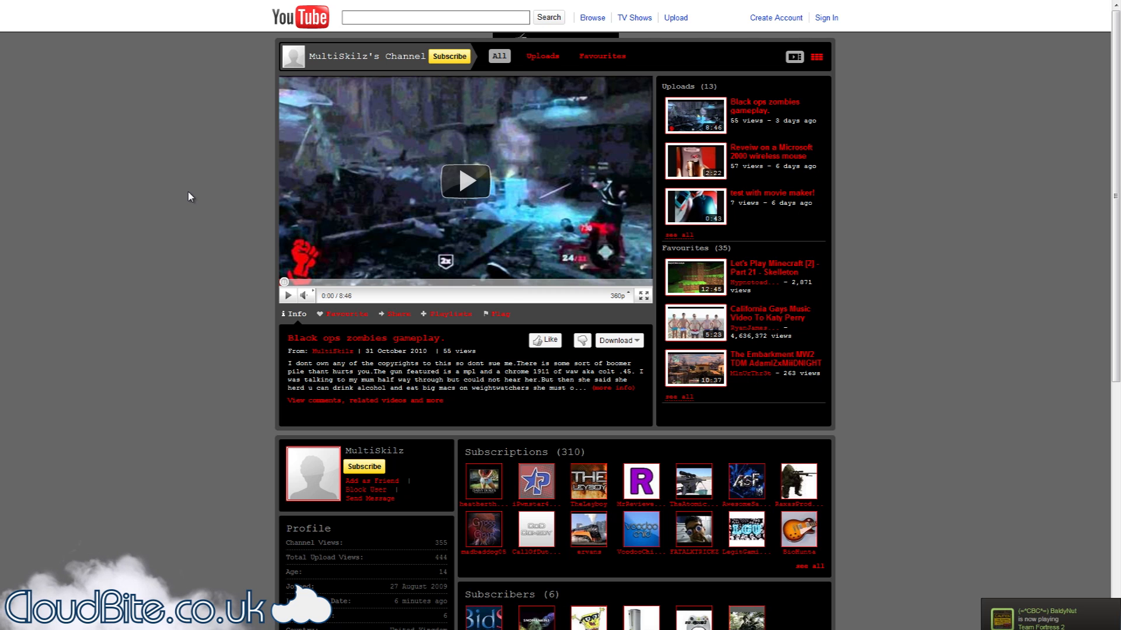
pyautogui.moveTo(172, 197)
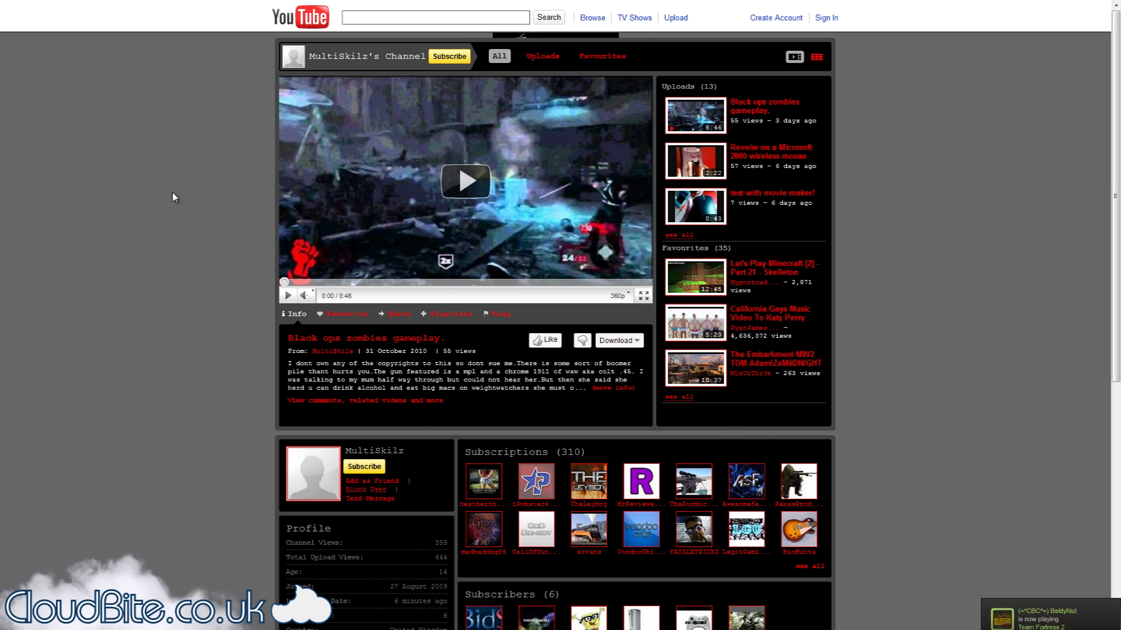